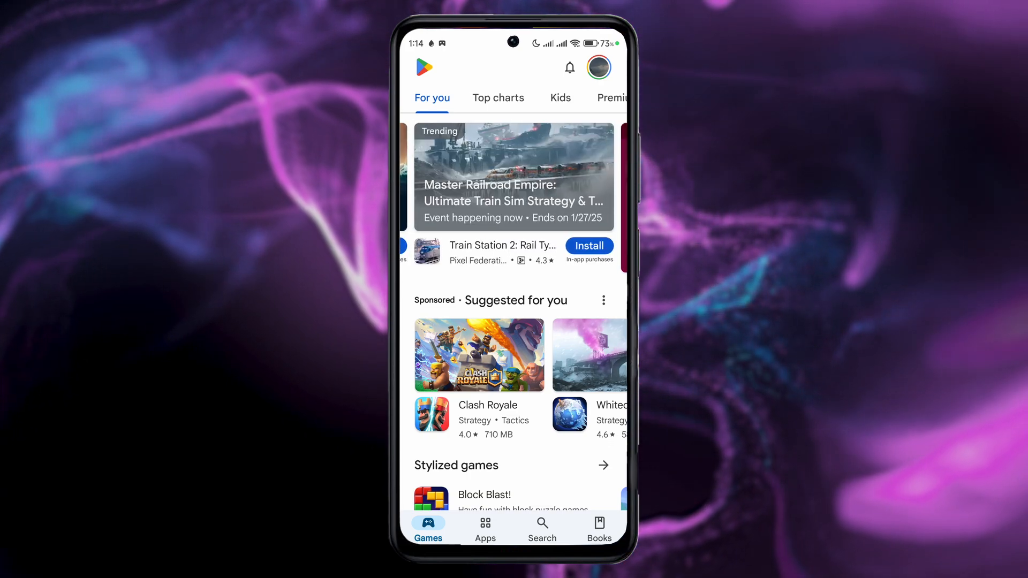
- Open the Search tab and start typing in the 'Search apps & games' field
left_click(541, 529)
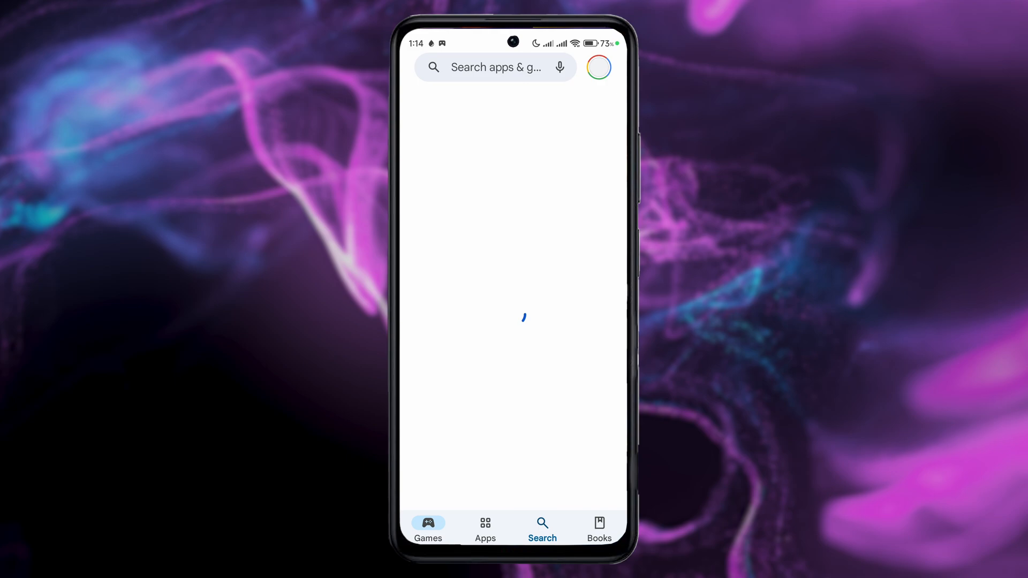
left_click(495, 67)
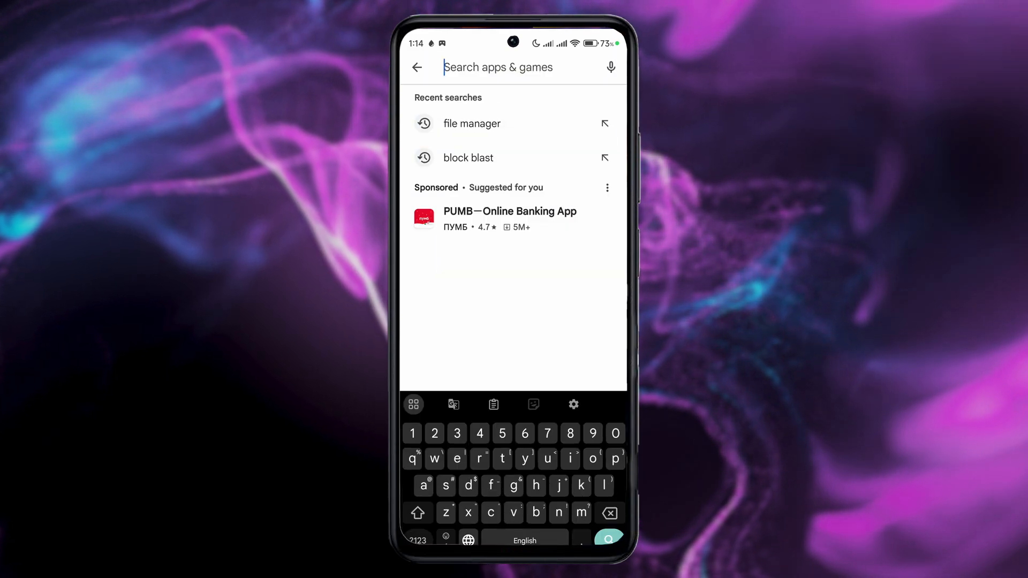
type(".")
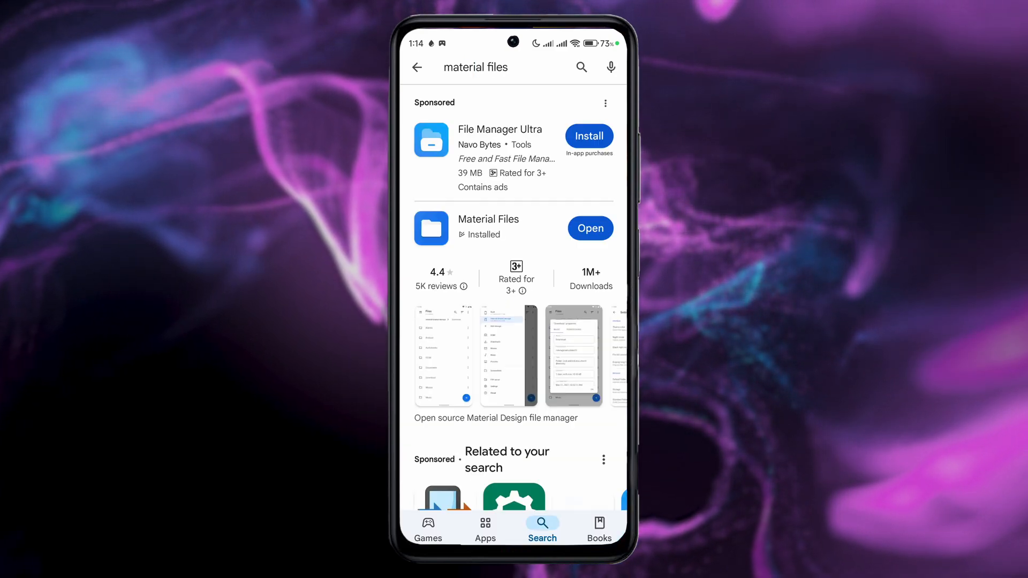
- Open the Material Files result's store page, showing it installed
left_click(488, 219)
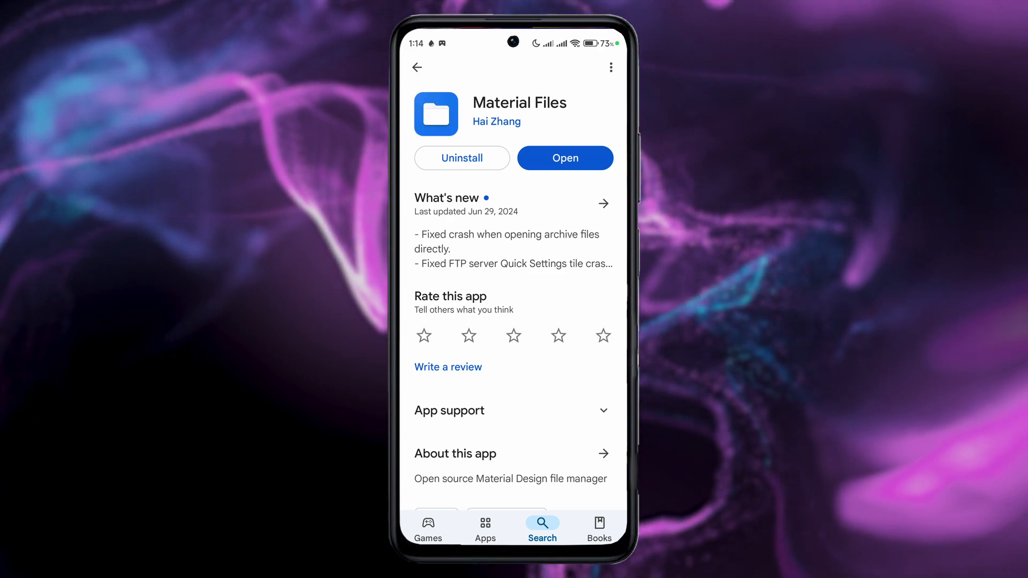
left_click(497, 121)
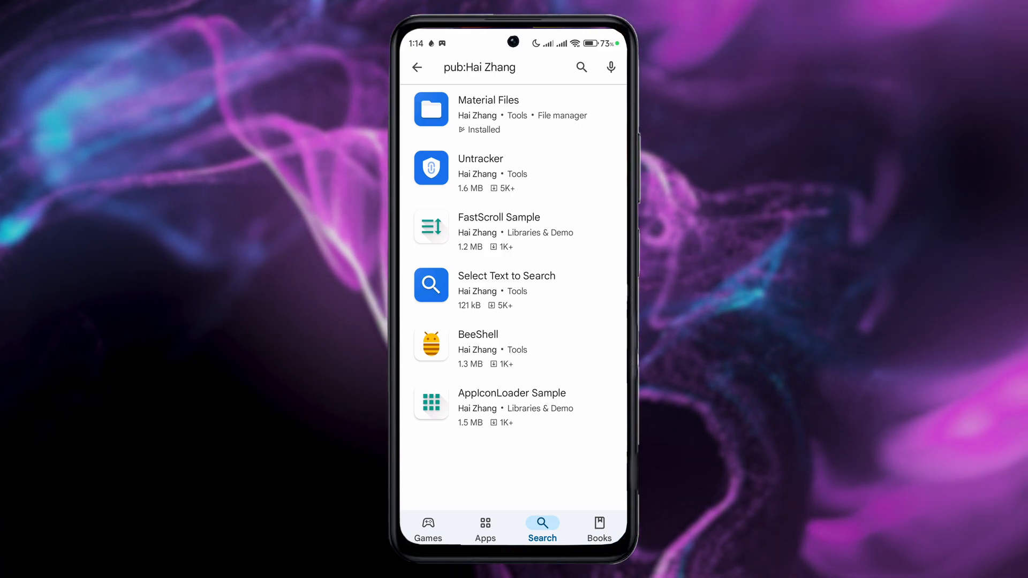
left_click(487, 115)
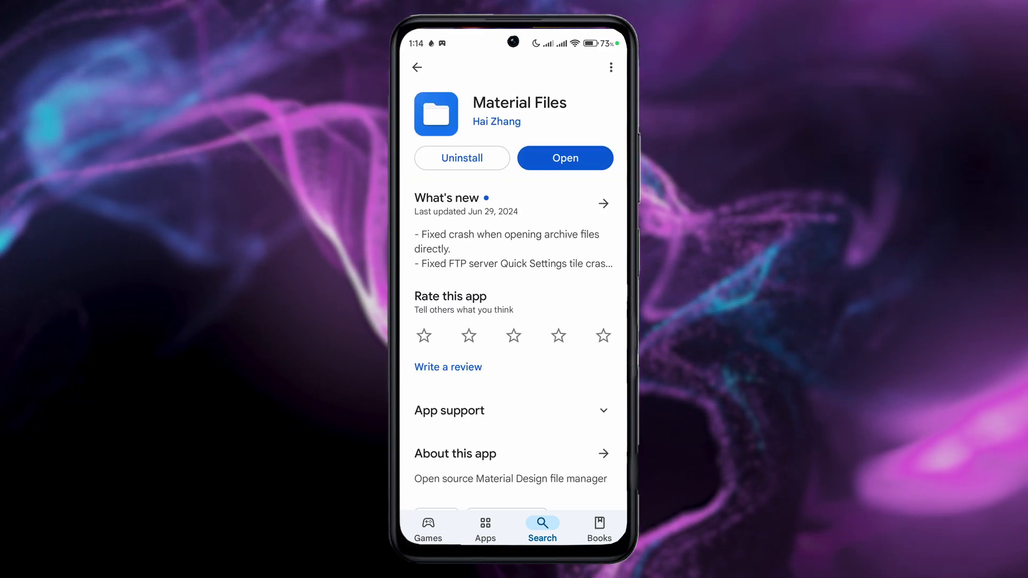